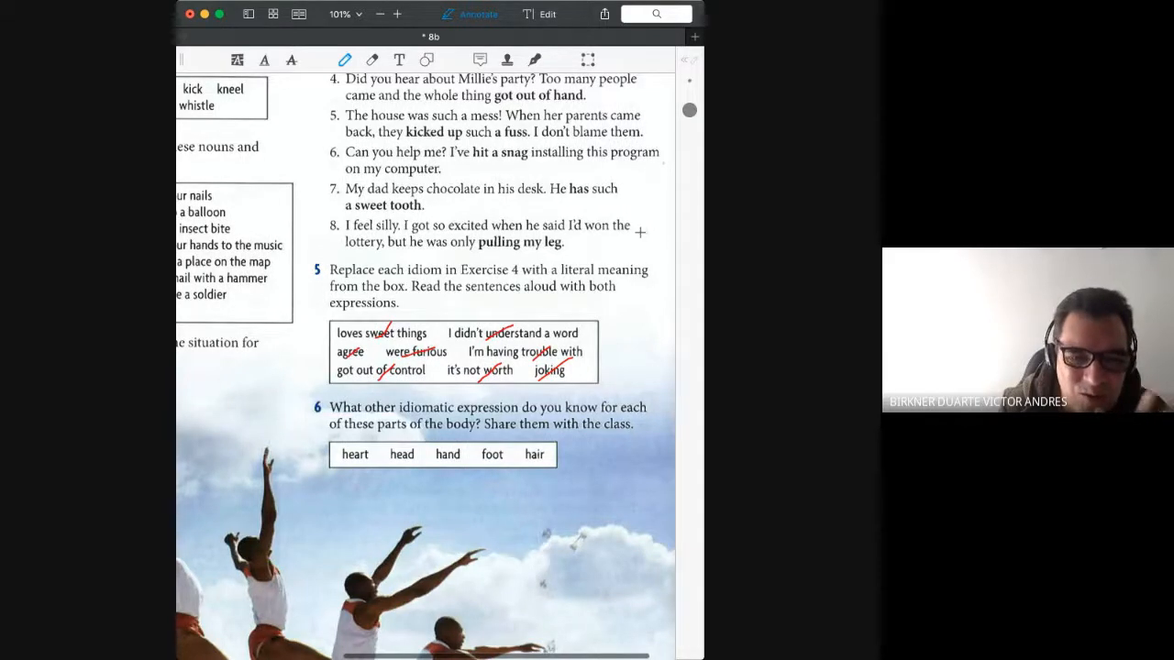
Add a red 'Cheatsheet' text label and size and place it under the exercise 6 word box.
scroll(down, 3)
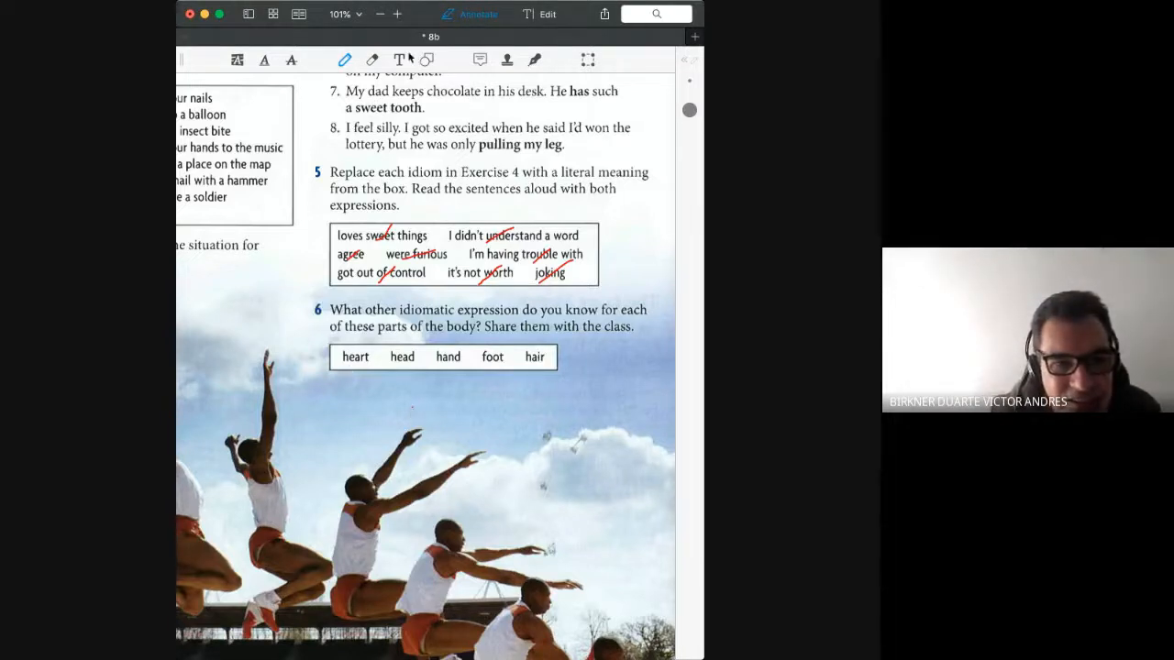
click(400, 59)
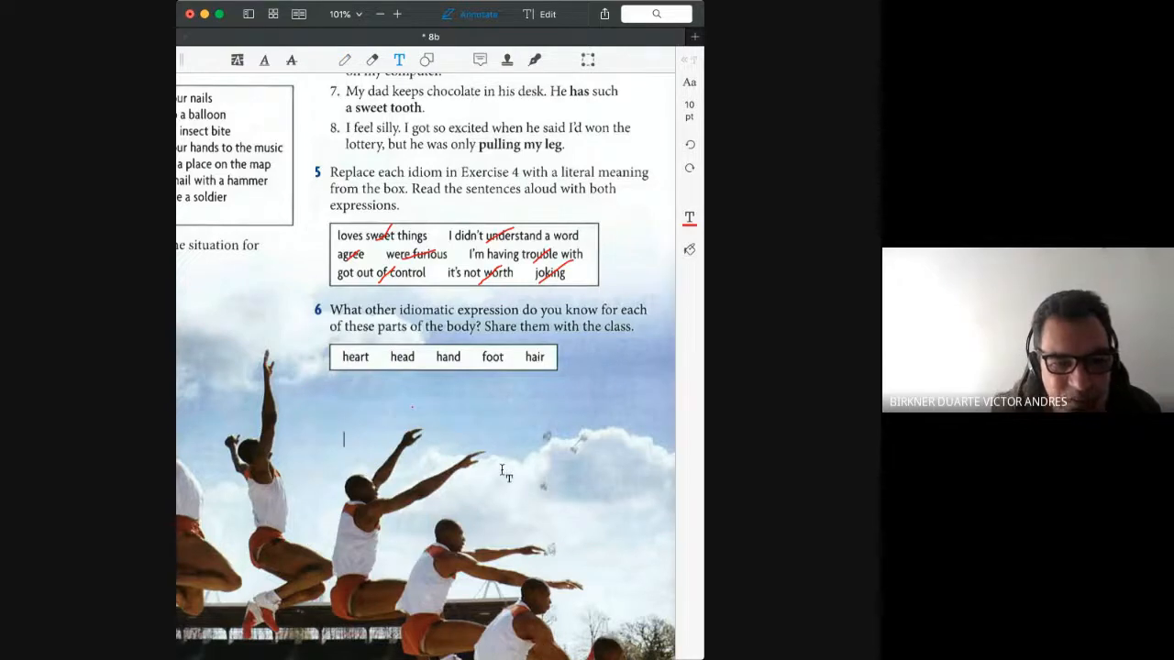
text(chea)
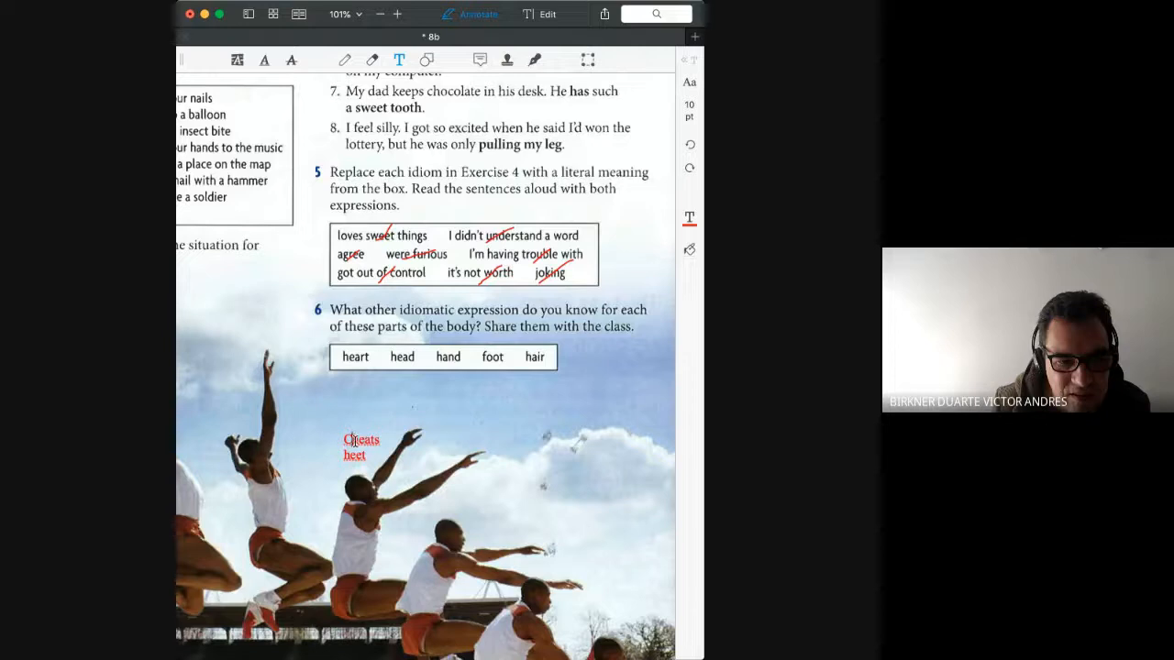
click(356, 448)
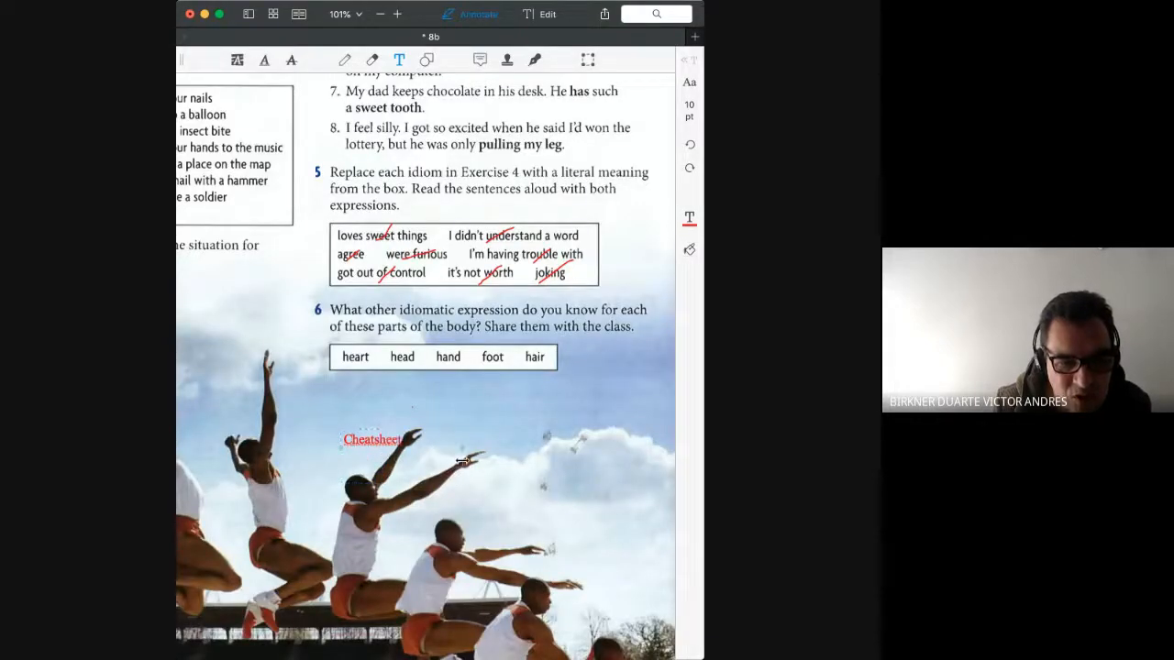
click(370, 439)
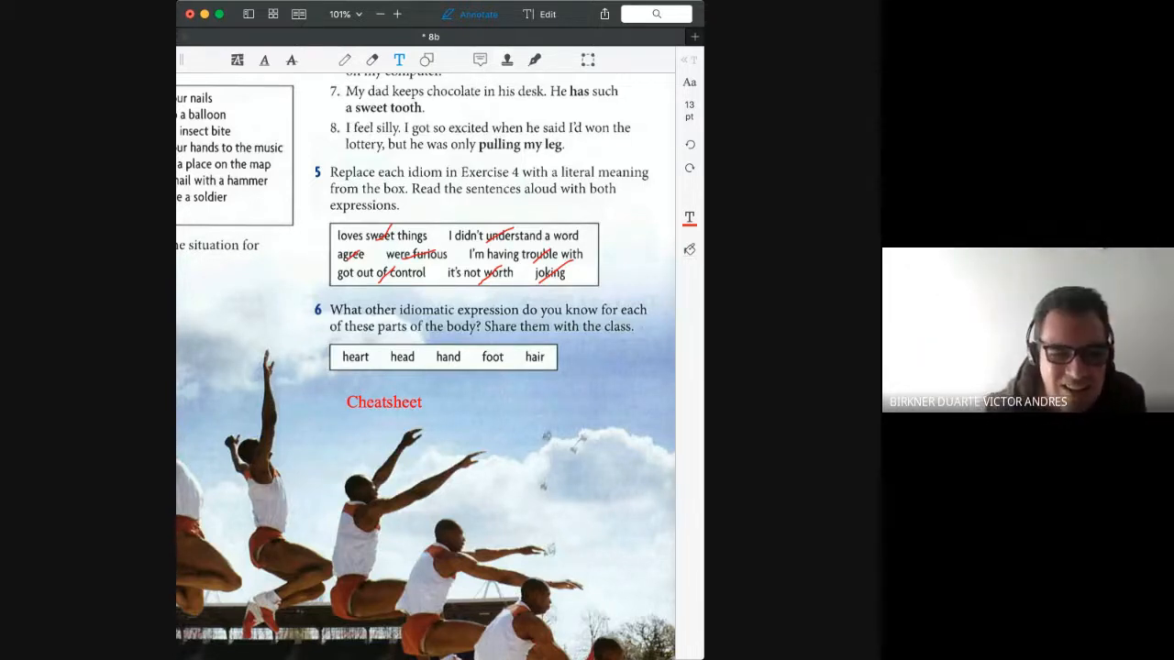
Move down the PDF to the Everyday English 'Travel and numbers' page.
click(525, 414)
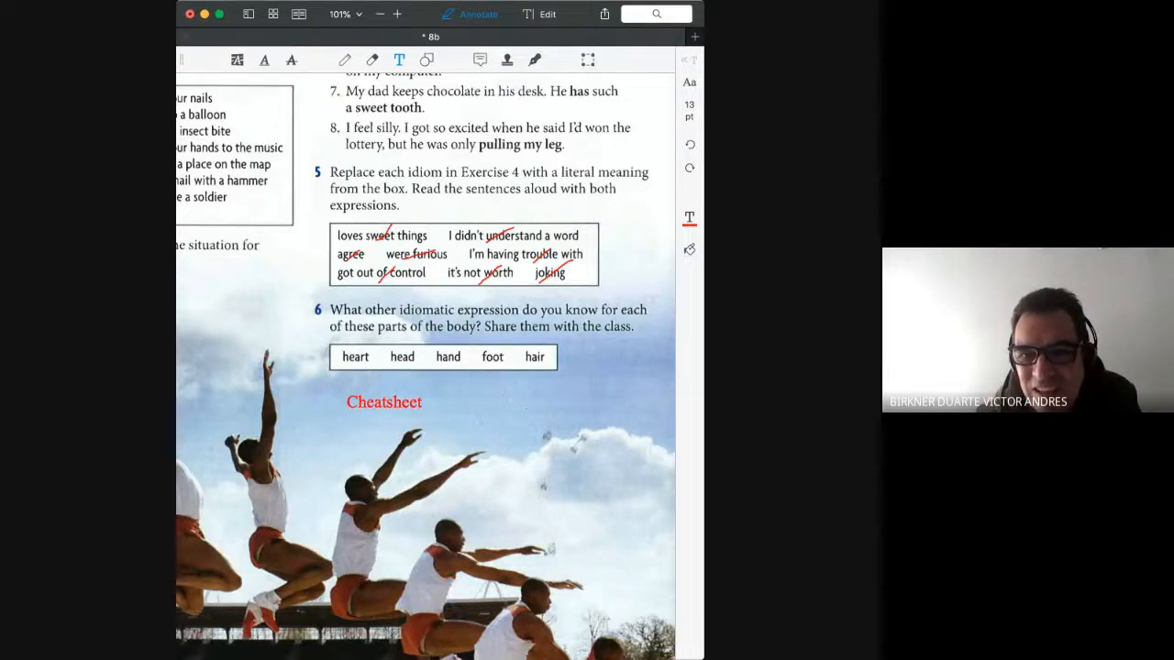
click(525, 414)
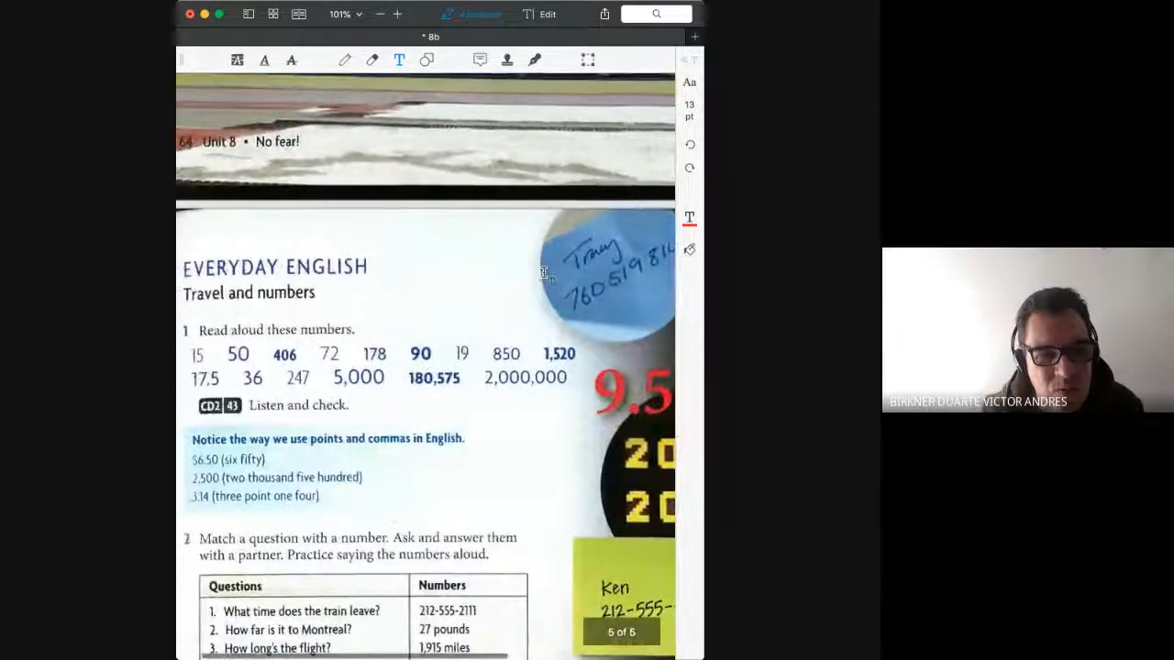
scroll(down, 3)
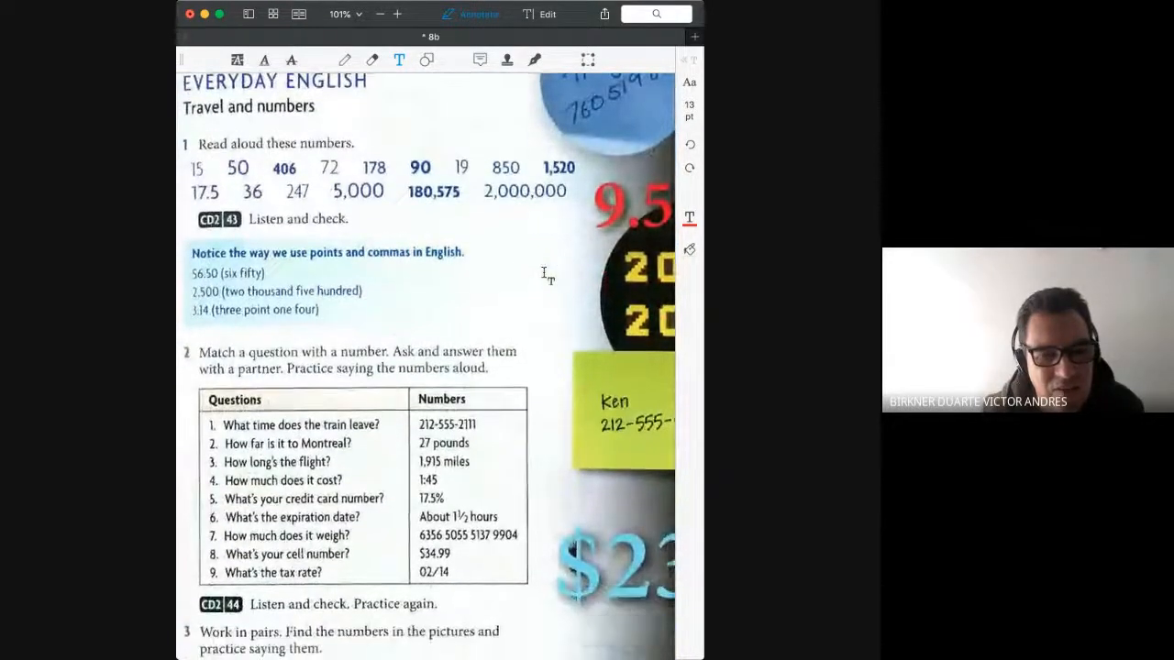
scroll(down, 3)
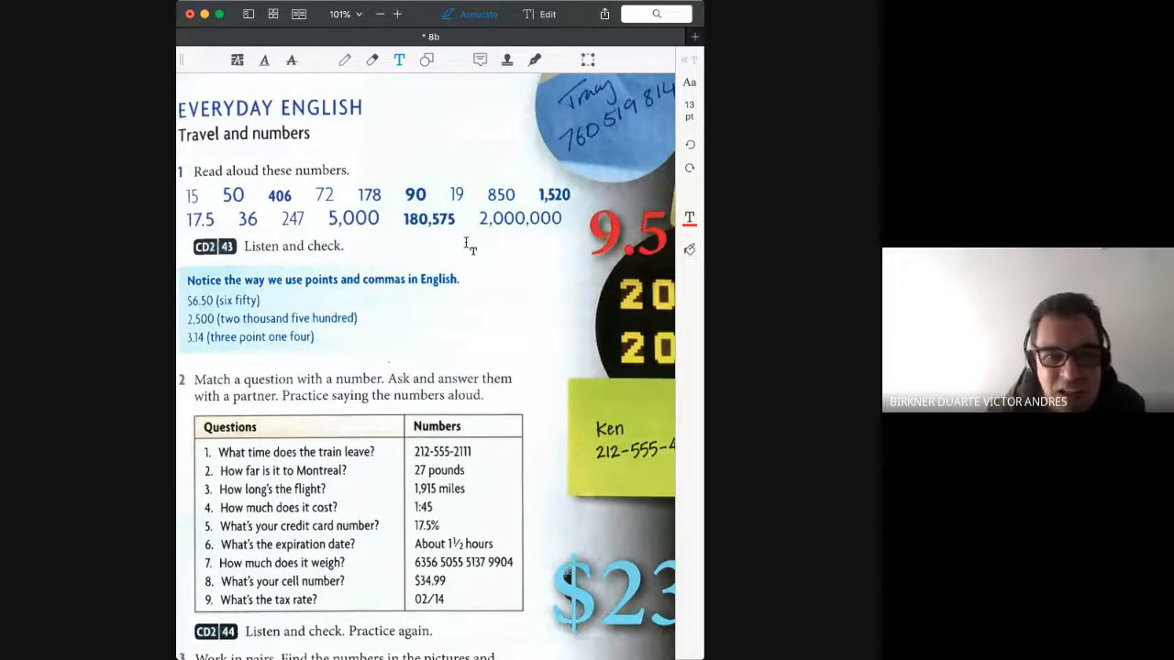
scroll(down, 3)
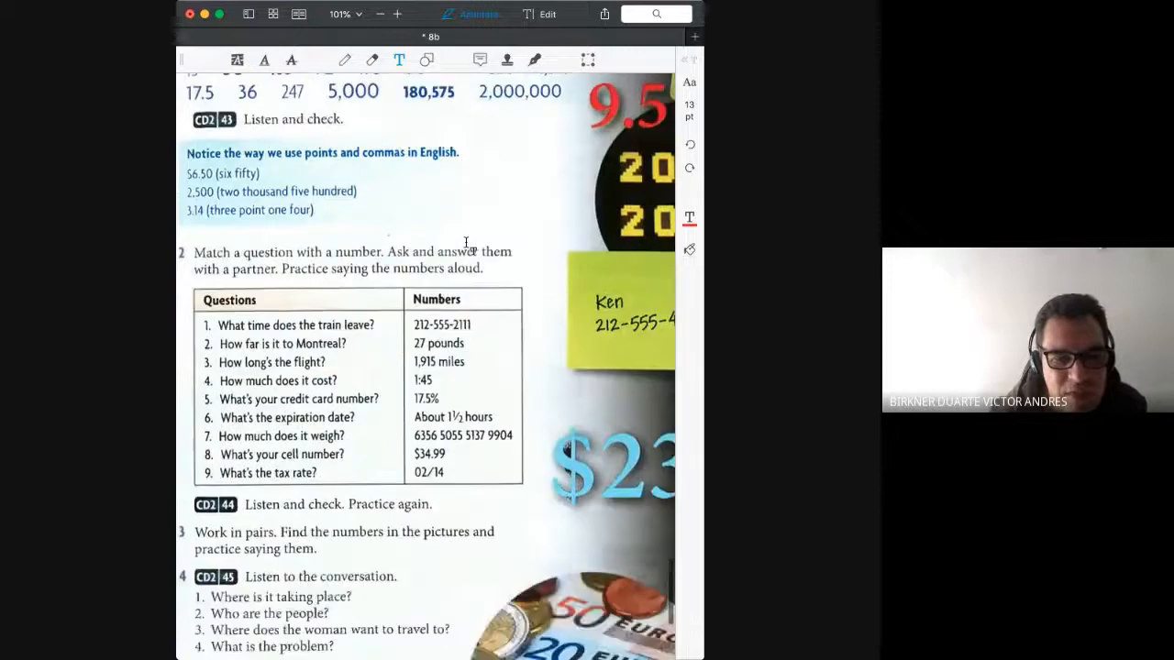